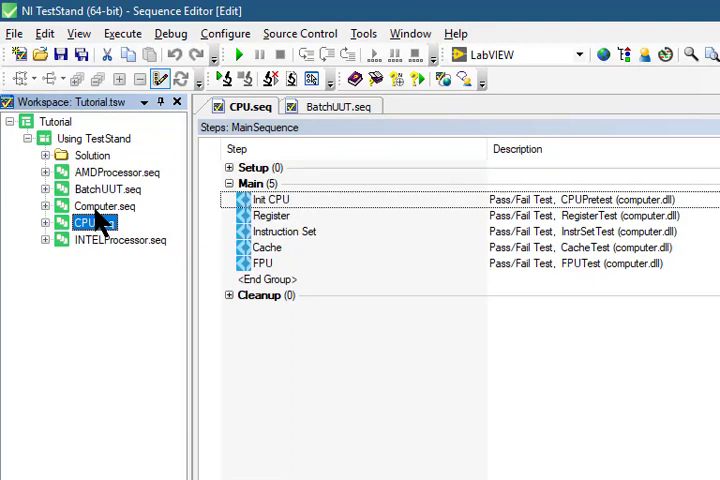
- Open Computer.seq from the Workspace pane in the Sequence Editor
{"action": "left_click", "coordinate": [104, 205]}
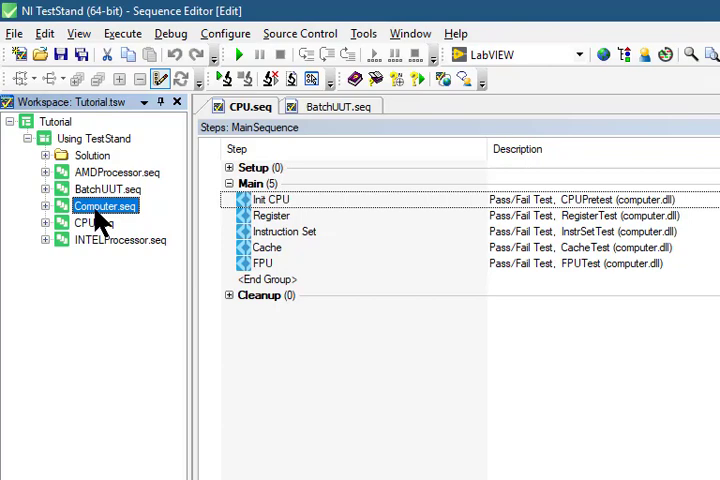
{"action": "double_click", "coordinate": [103, 205]}
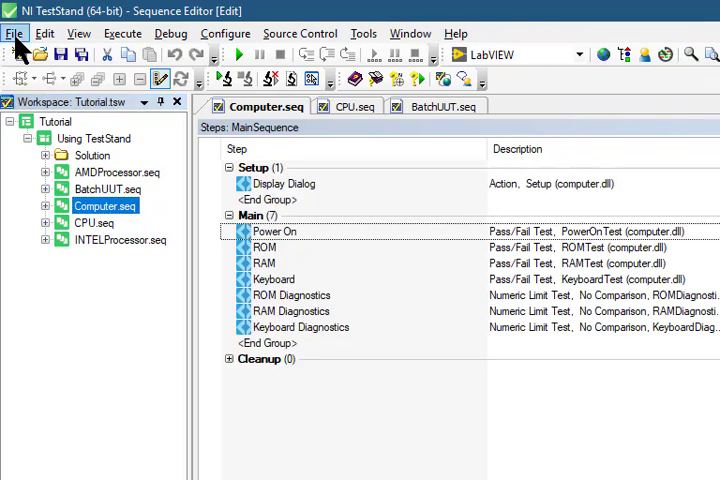
- Start a Save As of Computer.seq, targeting the TestStand 2019 (64-bit)\Tutorial folder as Computer2.seq
{"action": "left_click", "coordinate": [15, 33]}
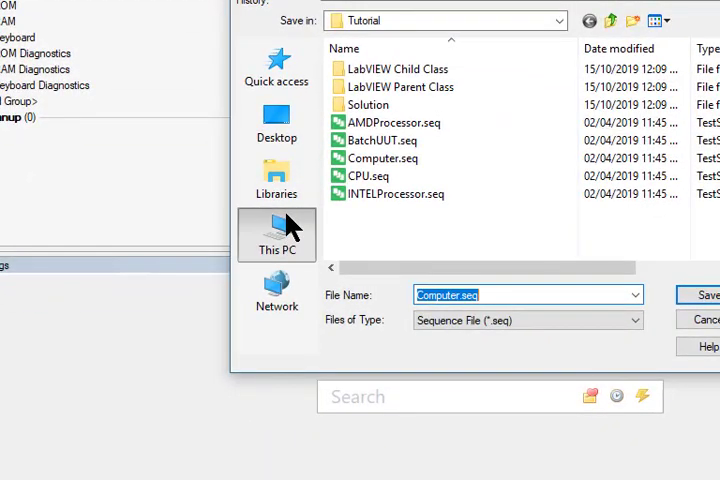
{"action": "left_click", "coordinate": [277, 235]}
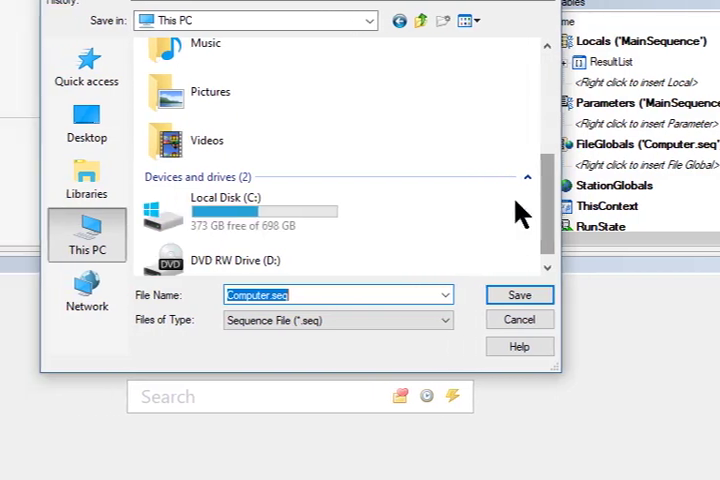
{"action": "double_click", "coordinate": [245, 211]}
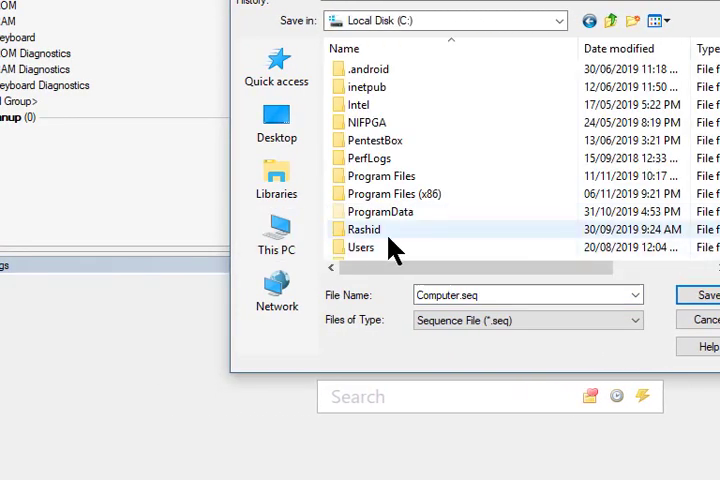
{"action": "double_click", "coordinate": [366, 229]}
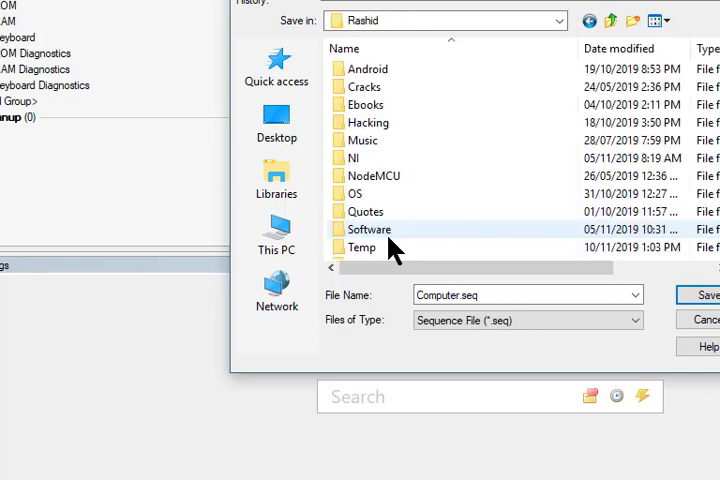
{"action": "left_click", "coordinate": [365, 247]}
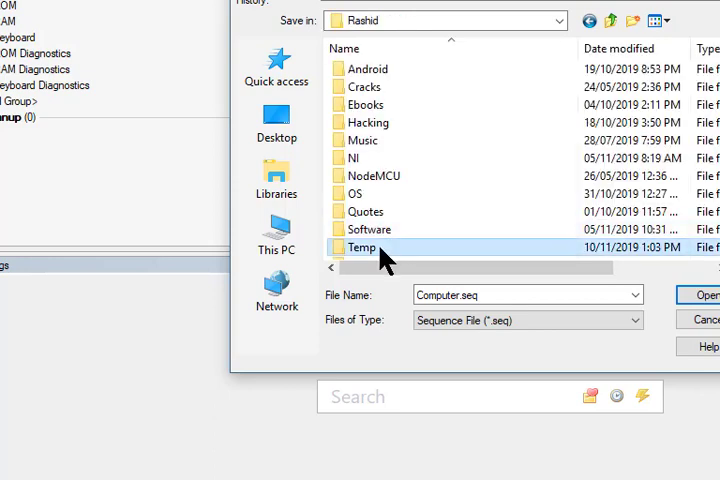
{"action": "double_click", "coordinate": [362, 247]}
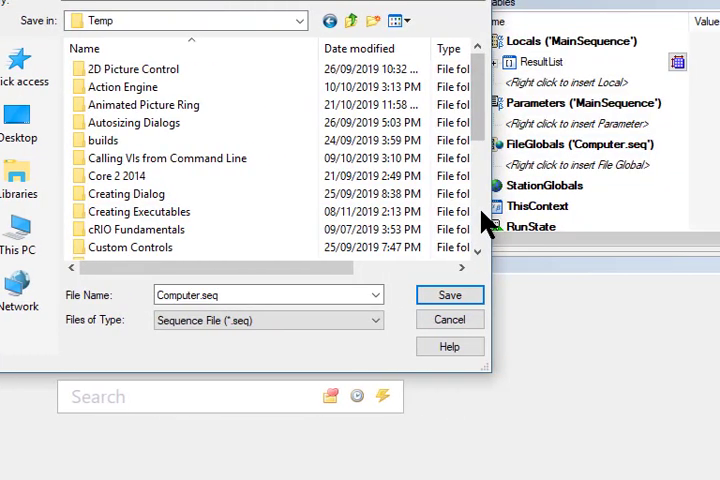
{"action": "scroll", "scroll_direction": "down", "scroll_amount": 3}
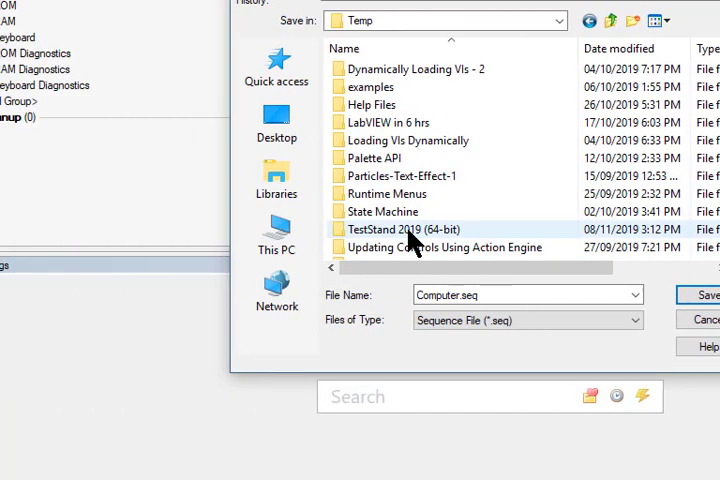
{"action": "double_click", "coordinate": [404, 229]}
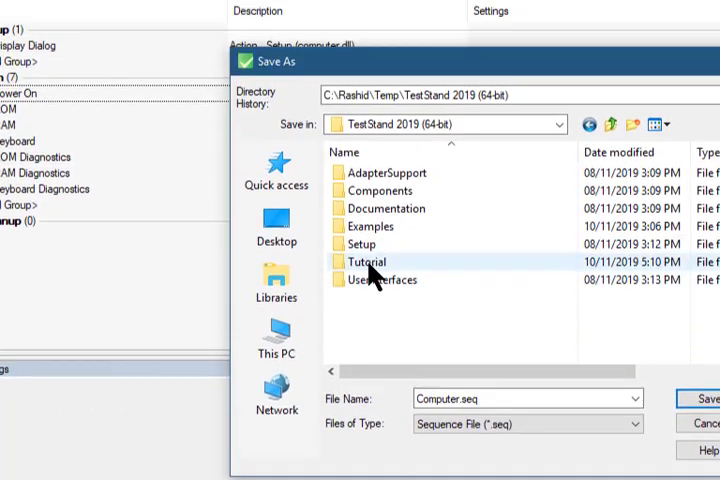
{"action": "double_click", "coordinate": [367, 261]}
{"action": "type", "text": "2"}
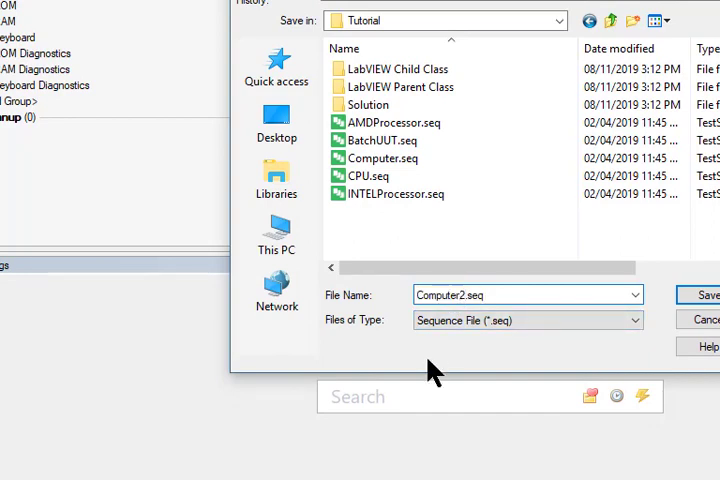
{"action": "mouse_move", "coordinate": [700, 294]}
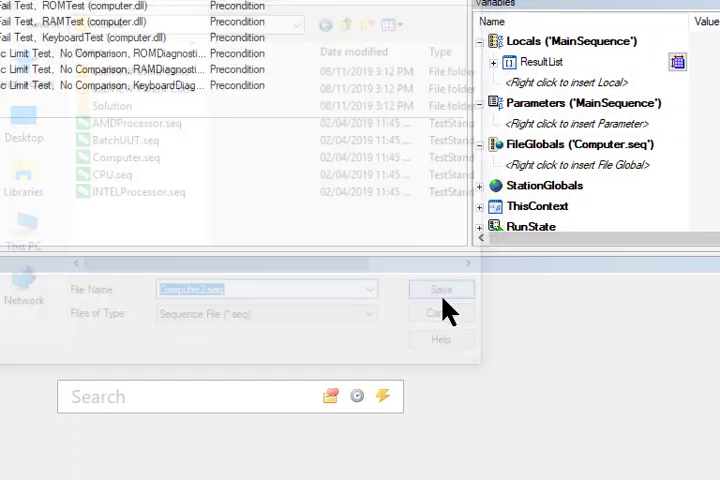
- Save Computer2.seq, then add it to the Using TestStand project with Add Files to Project
{"action": "left_click", "coordinate": [441, 289]}
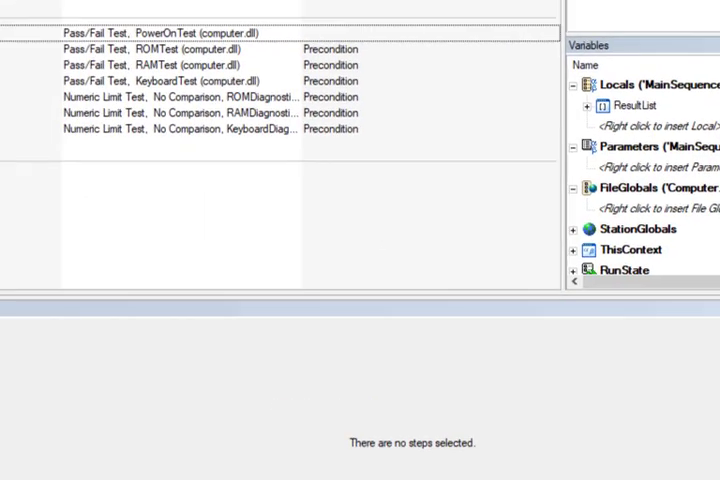
{"action": "right_click", "coordinate": [95, 137]}
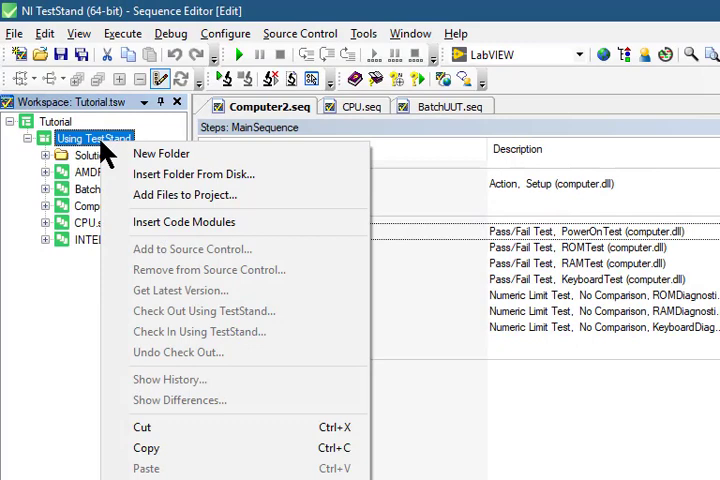
{"action": "mouse_move", "coordinate": [185, 195]}
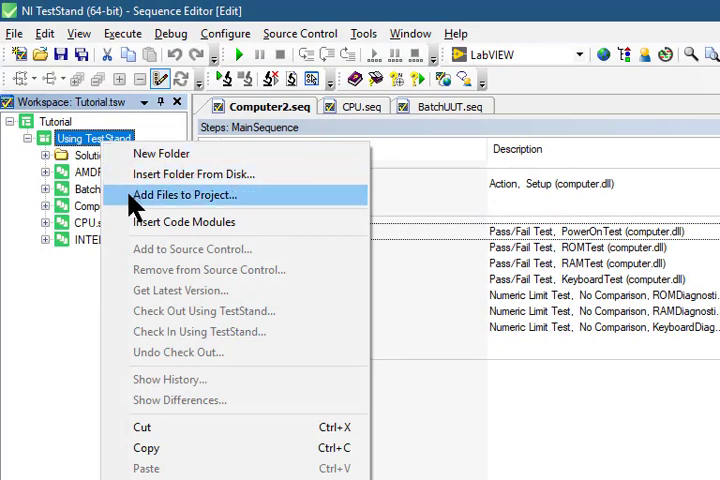
{"action": "left_click", "coordinate": [186, 195]}
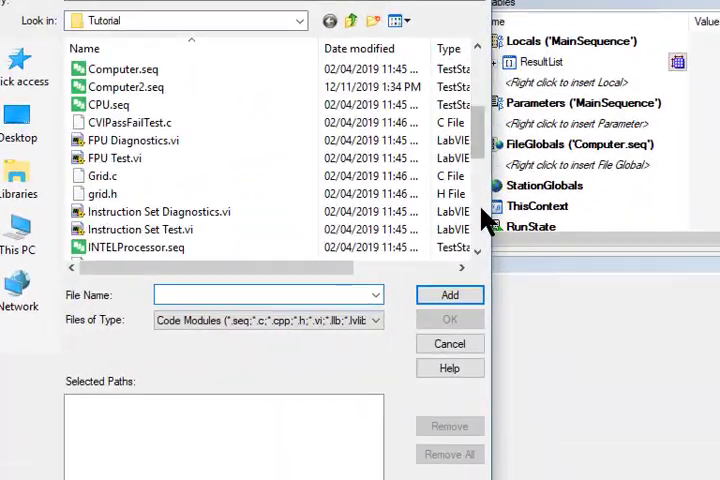
{"action": "left_click", "coordinate": [385, 208]}
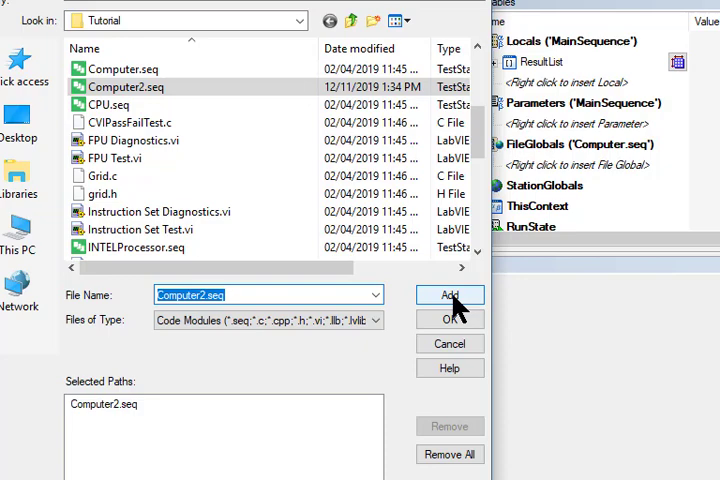
{"action": "left_click", "coordinate": [450, 294]}
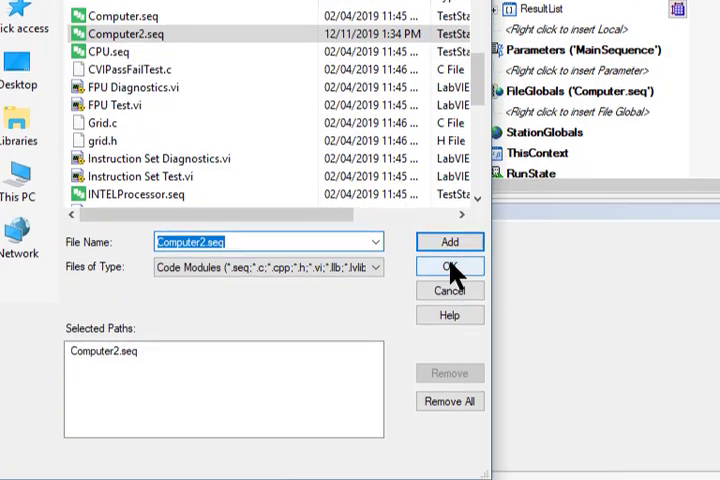
{"action": "left_click", "coordinate": [450, 266]}
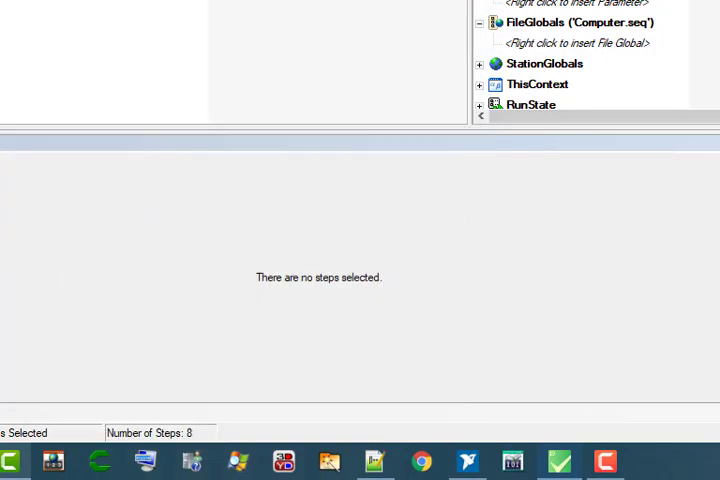
- Switch the toolbar module adapter from LabVIEW to LabWindows/CVI
{"action": "left_click", "coordinate": [108, 222]}
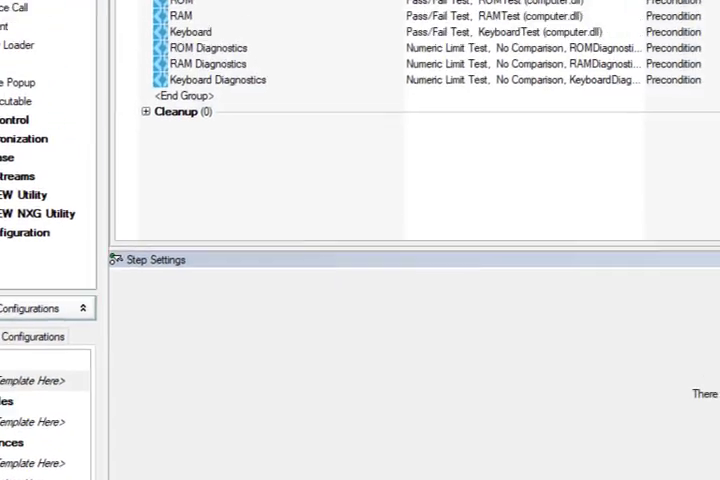
{"action": "left_click", "coordinate": [320, 54]}
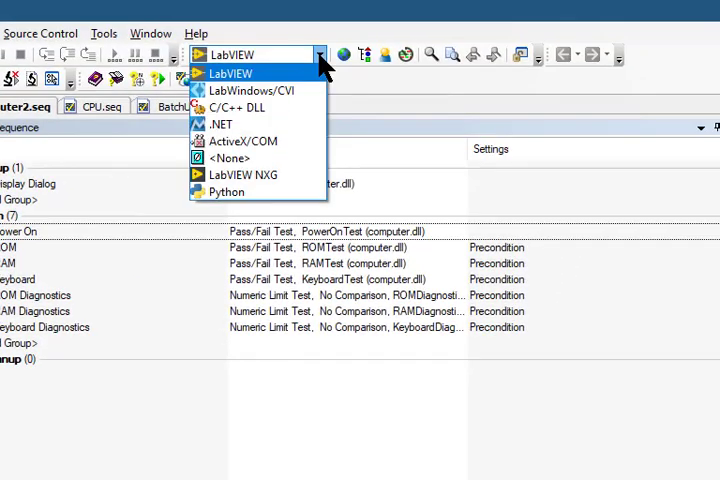
{"action": "mouse_move", "coordinate": [250, 91]}
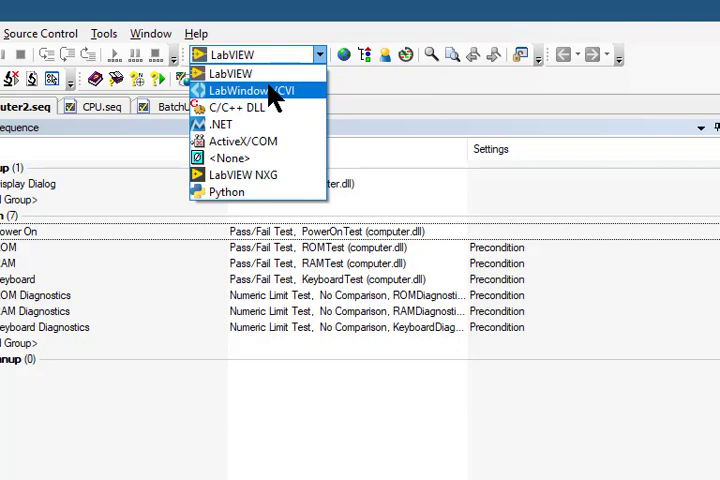
{"action": "left_click", "coordinate": [243, 90]}
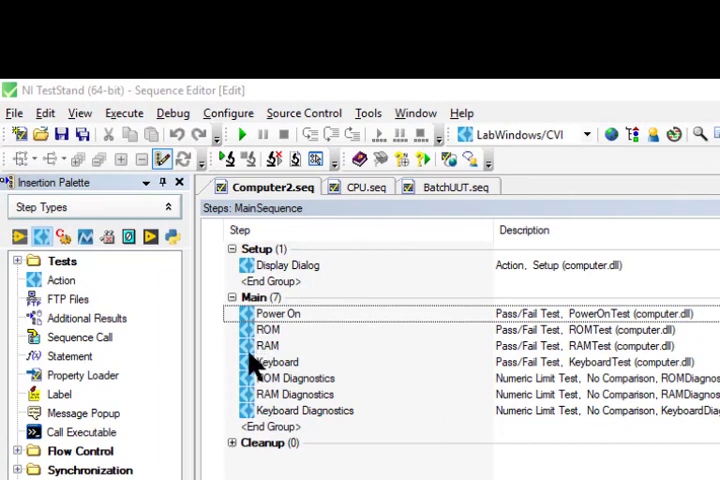
{"action": "mouse_move", "coordinate": [285, 330]}
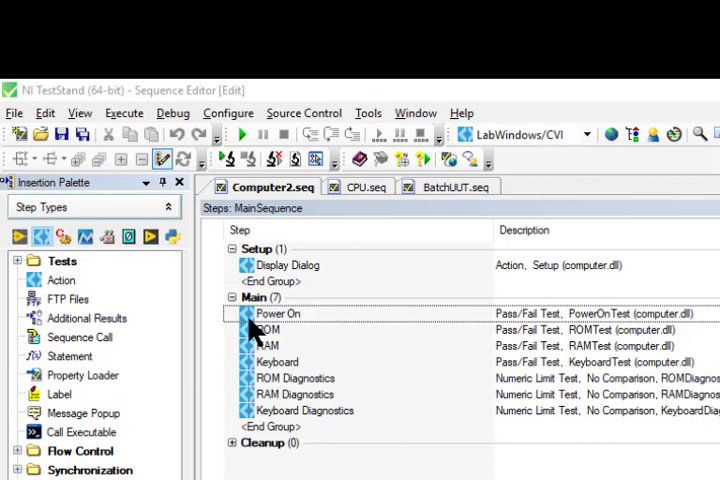
{"action": "mouse_move", "coordinate": [130, 238]}
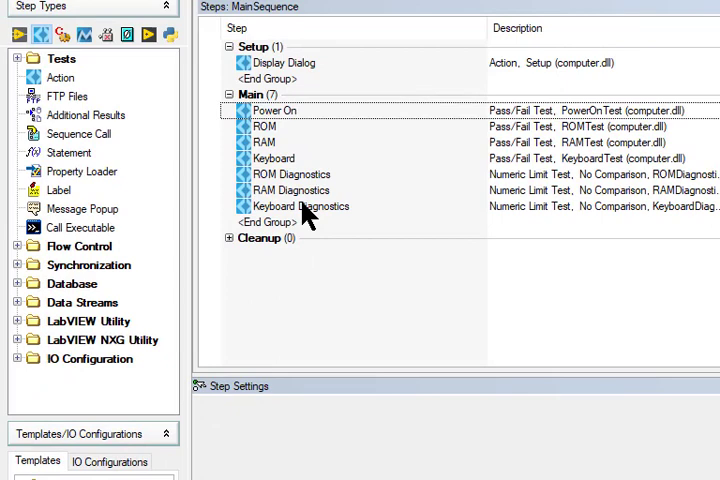
- View Keyboard Diagnostics' Step Settings and expand the Tests category in the Insertion Palette
{"action": "left_click", "coordinate": [300, 206]}
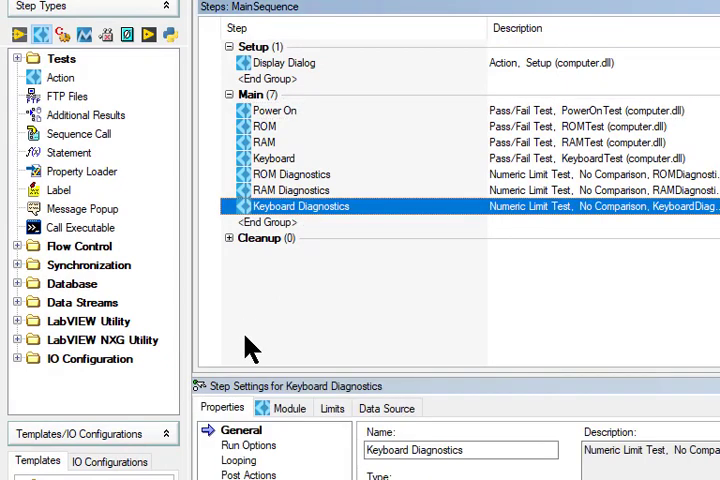
{"action": "mouse_move", "coordinate": [248, 448]}
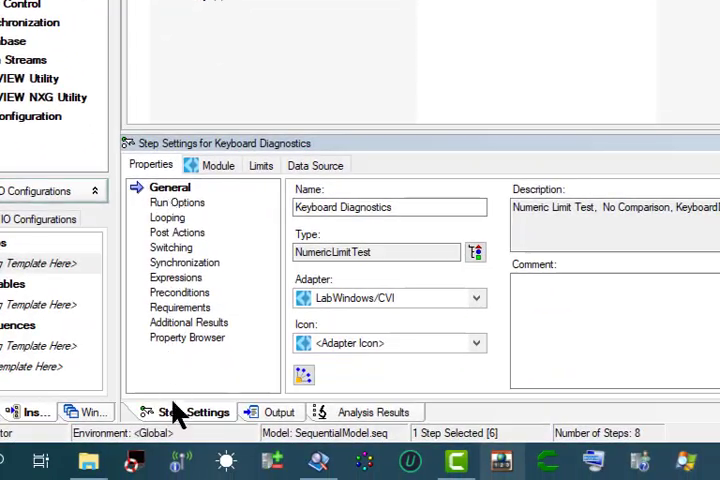
{"action": "mouse_move", "coordinate": [168, 178]}
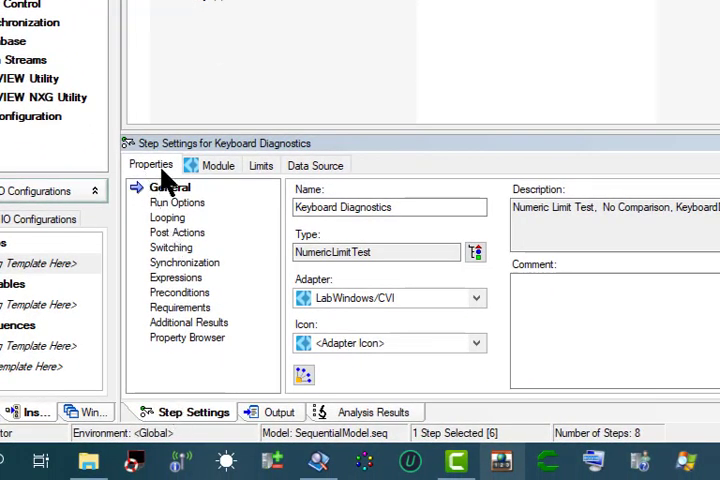
{"action": "mouse_move", "coordinate": [172, 182]}
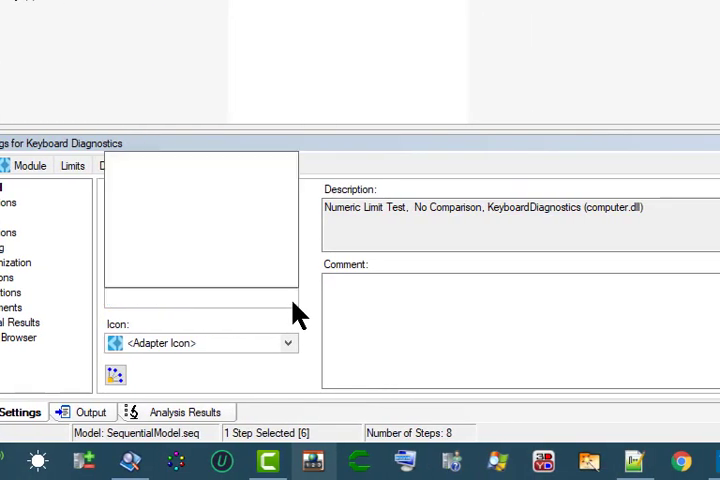
{"action": "left_click", "coordinate": [288, 297]}
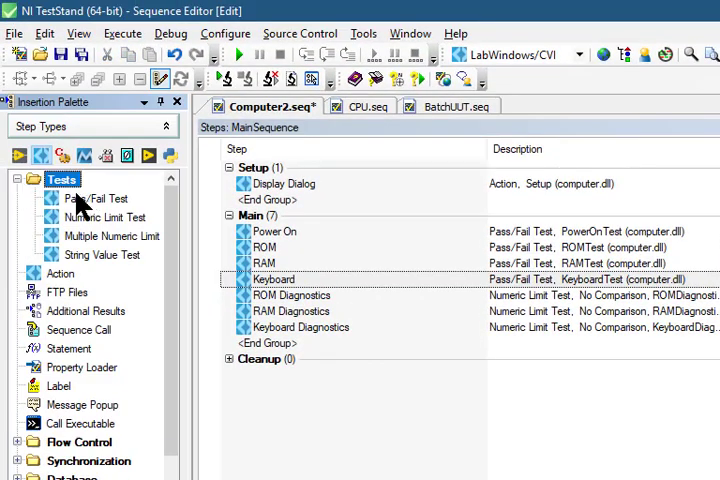
- Select RAM and insert a Pass/Fail Test step after it from the Insertion Palette
{"action": "left_click", "coordinate": [97, 198]}
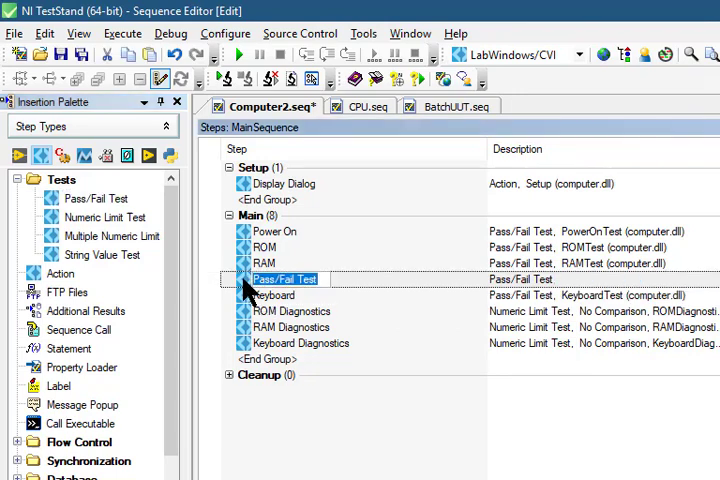
{"action": "left_click", "coordinate": [285, 279]}
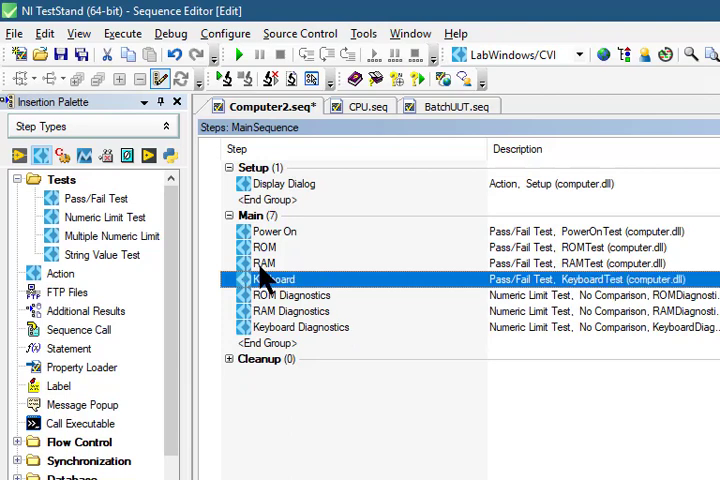
{"action": "left_click", "coordinate": [264, 263]}
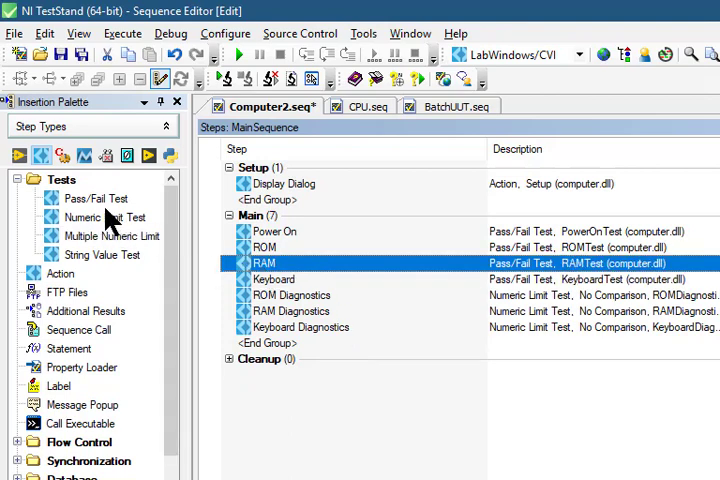
{"action": "right_click", "coordinate": [96, 198]}
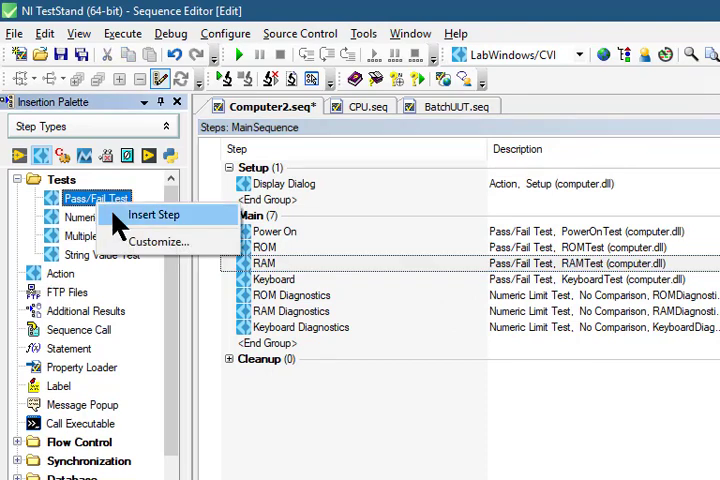
{"action": "left_click", "coordinate": [153, 214]}
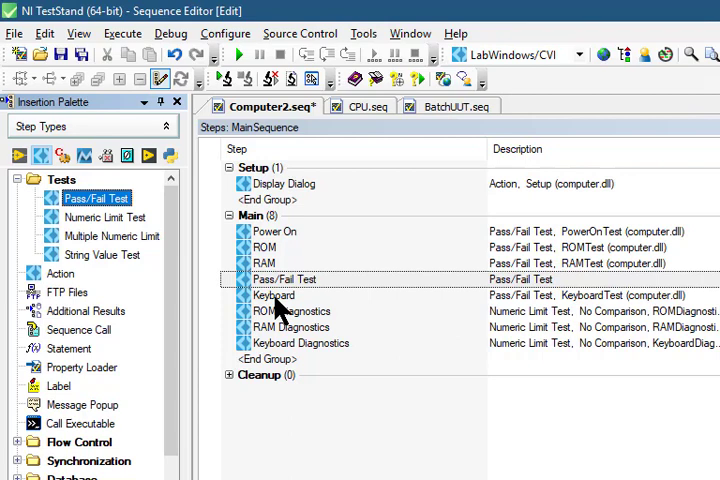
- Rename the new Pass/Fail step after RAM to Video Test and save Computer2.seq
{"action": "left_click", "coordinate": [285, 279]}
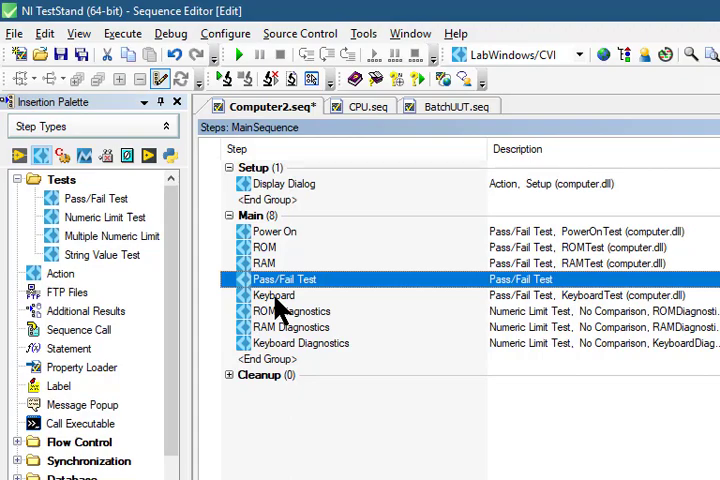
{"action": "mouse_move", "coordinate": [275, 290]}
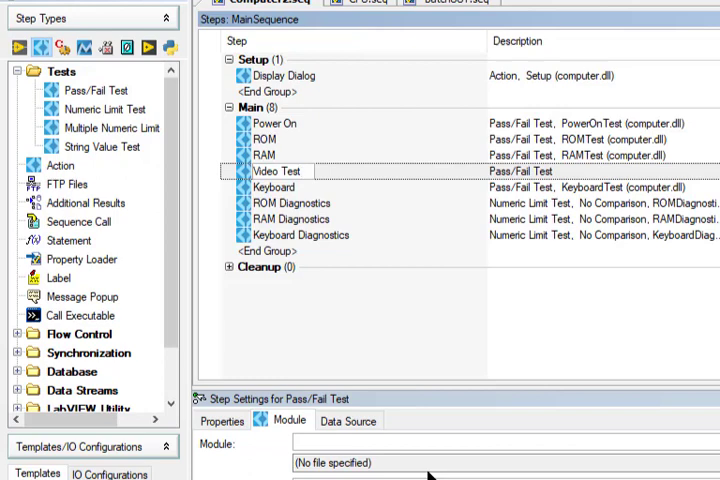
{"action": "left_click", "coordinate": [279, 171]}
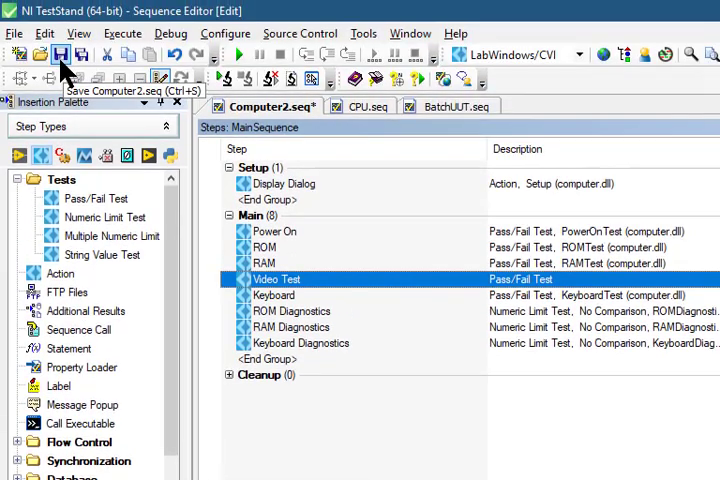
{"action": "left_click", "coordinate": [65, 55]}
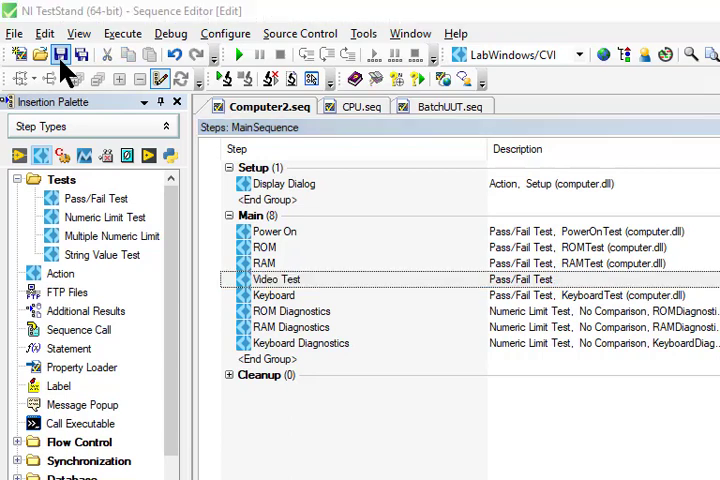
{"action": "mouse_move", "coordinate": [265, 290]}
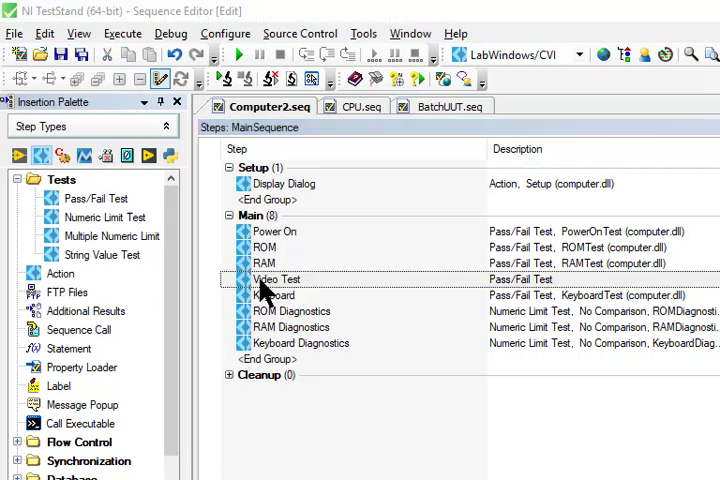